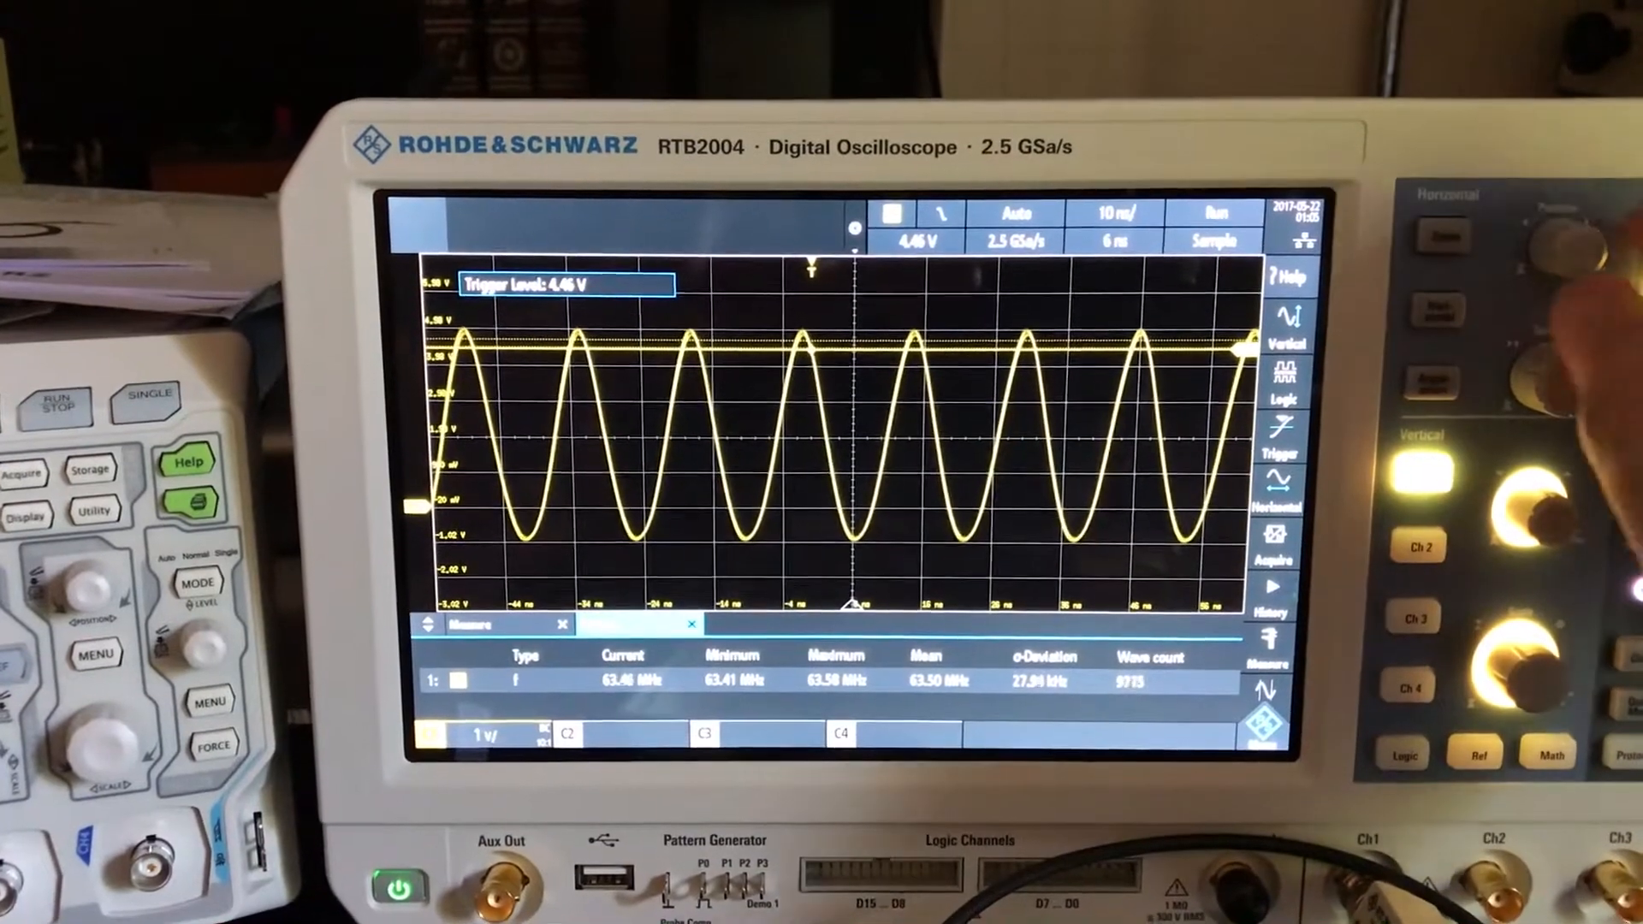
pyautogui.moveTo(1561, 356)
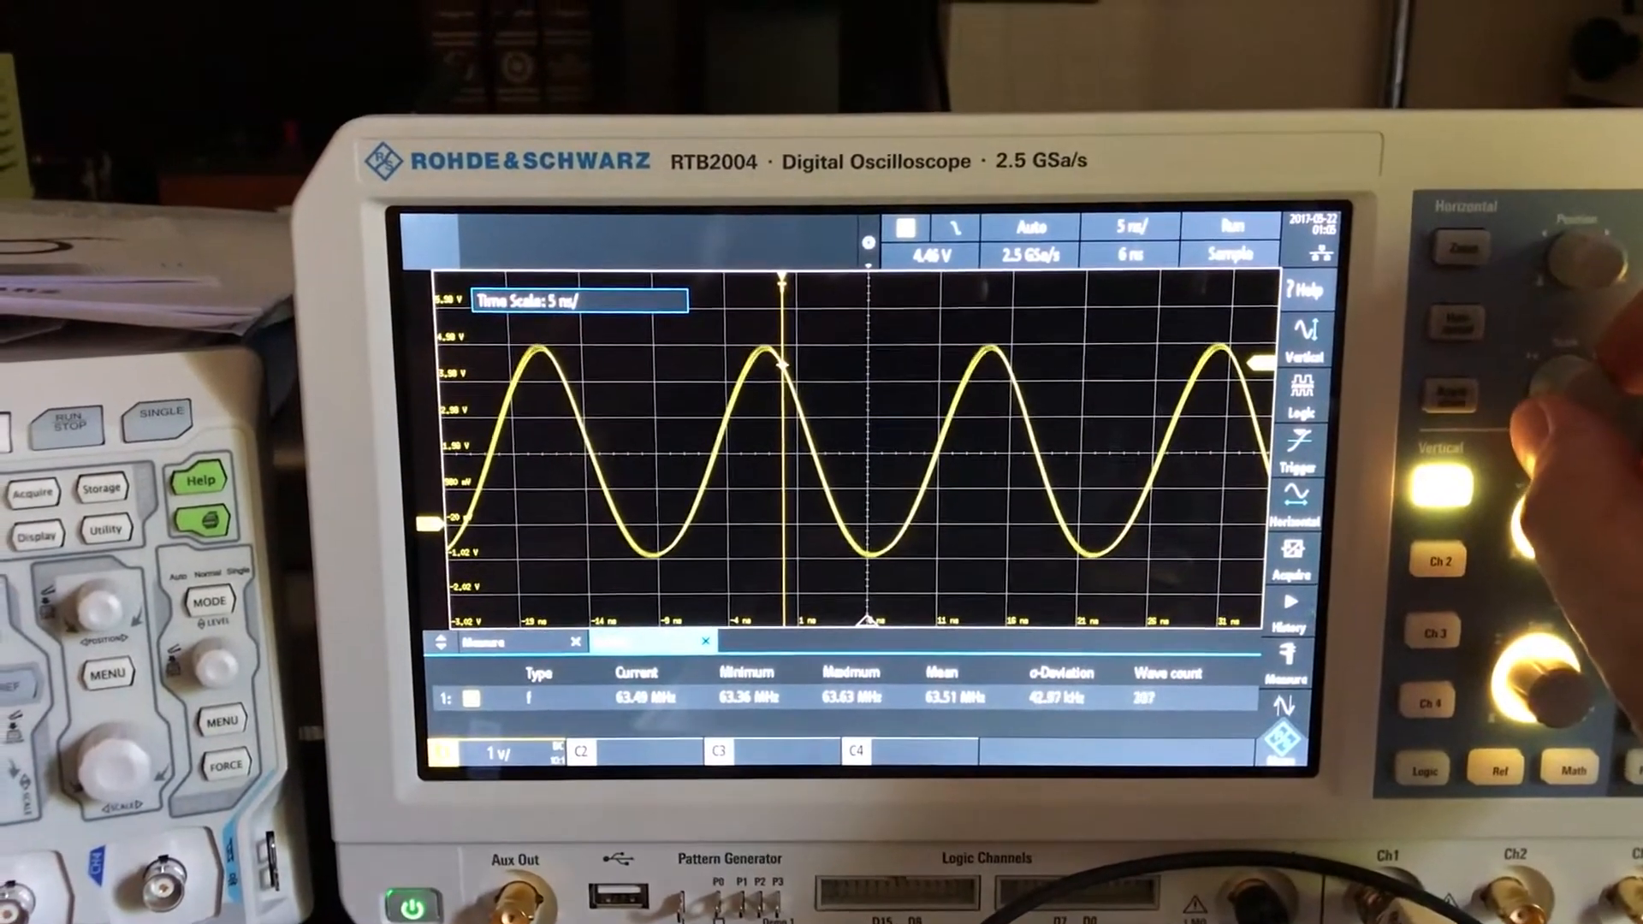